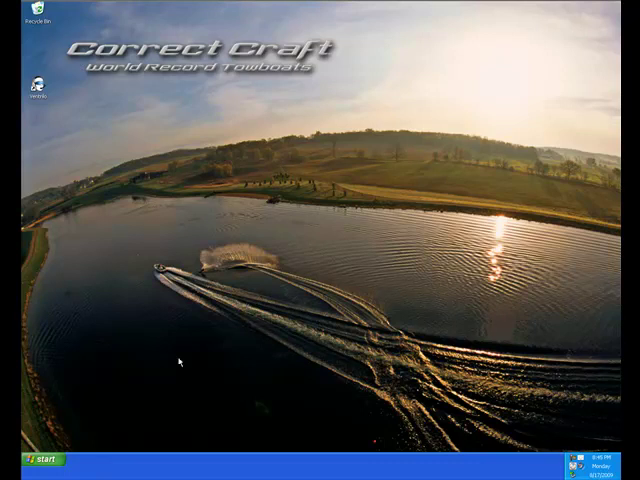
Launch Ventrilo Server from the Ventrilo program group in the Start menu
left_click(25, 458)
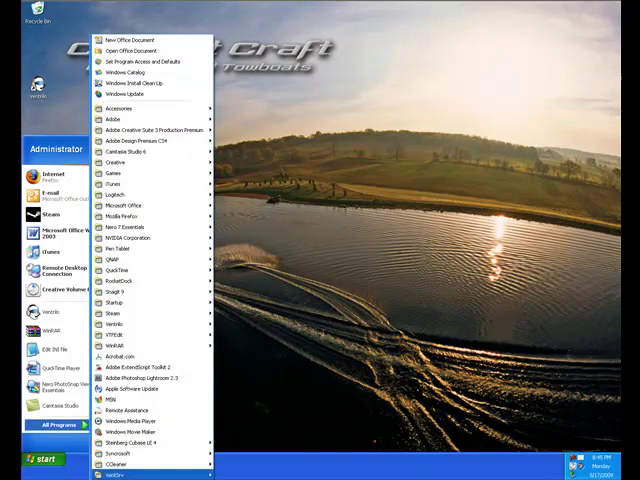
left_click(116, 321)
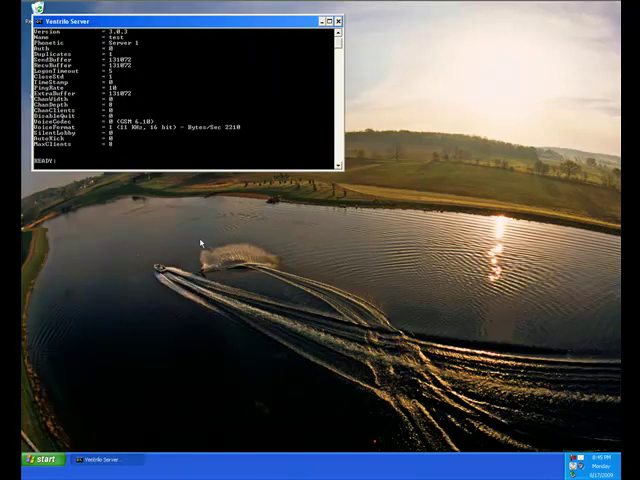
left_click(329, 21)
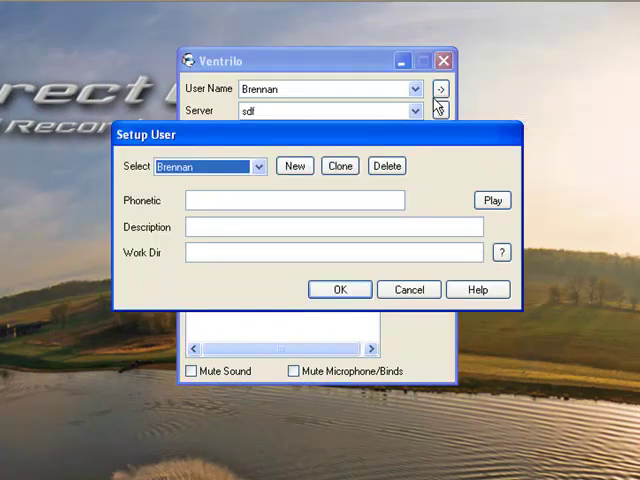
Add a new user profile named 'test' in Setup User and save it
left_click(294, 166)
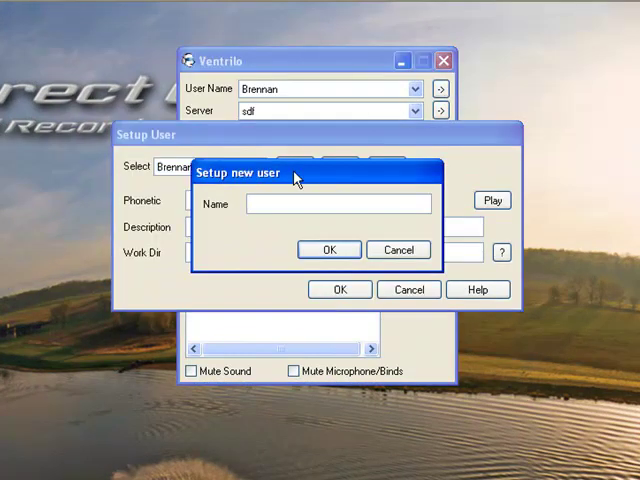
type("tets")
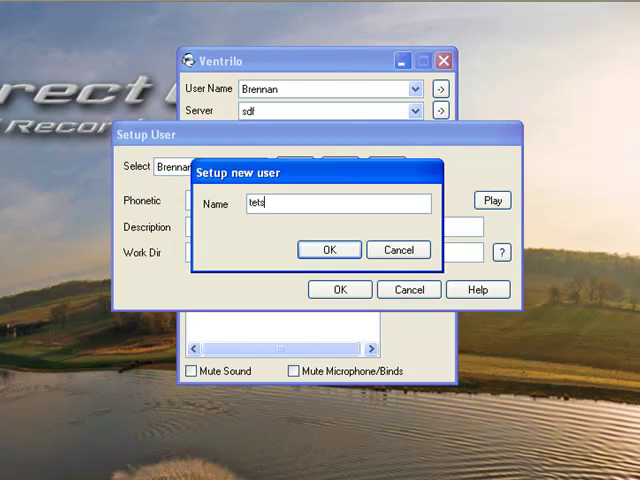
left_click(329, 249)
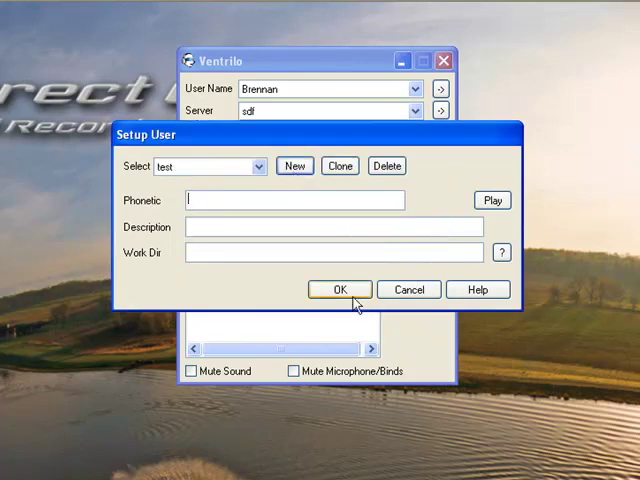
left_click(339, 289)
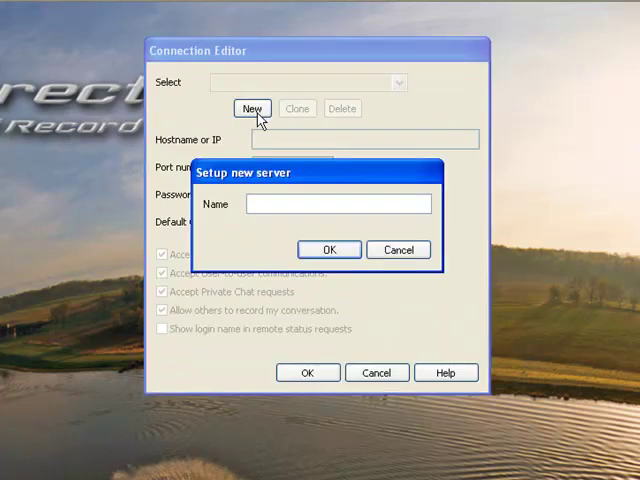
Save a server entry 'My Server' with hostname localhost, then connect to it
type("My Serv")
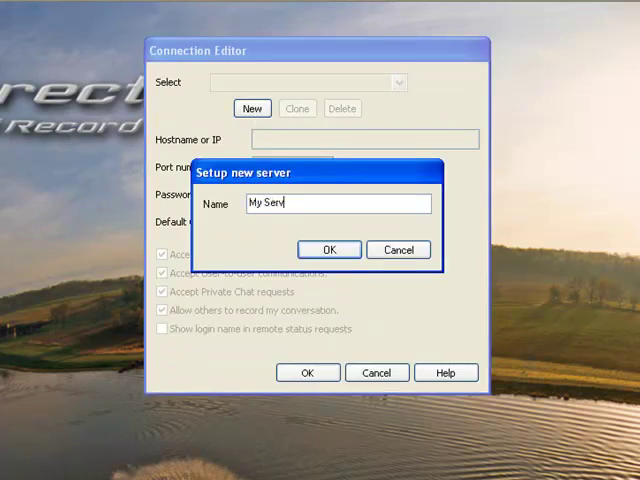
left_click(329, 249)
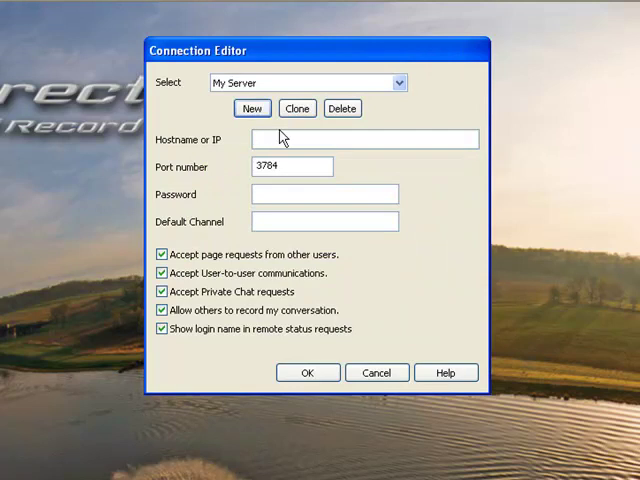
left_click(360, 139)
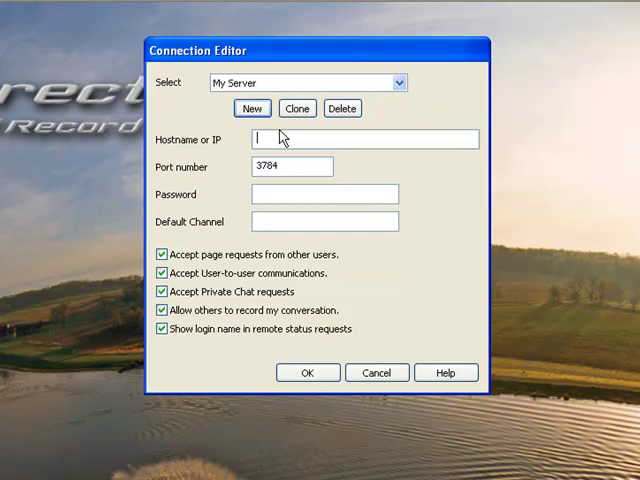
type("localhost")
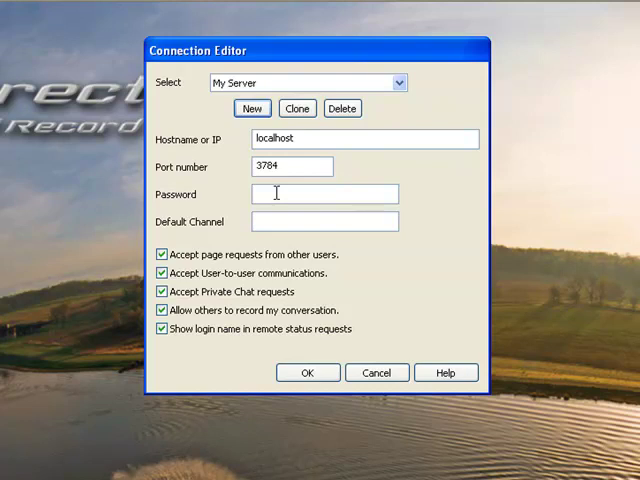
mouse_move(255, 352)
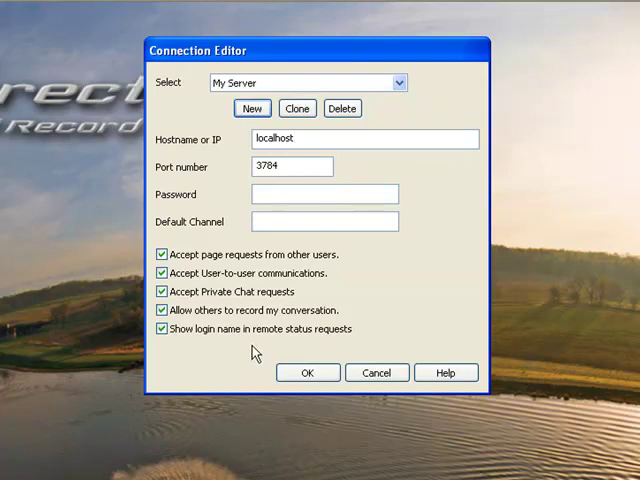
left_click(307, 372)
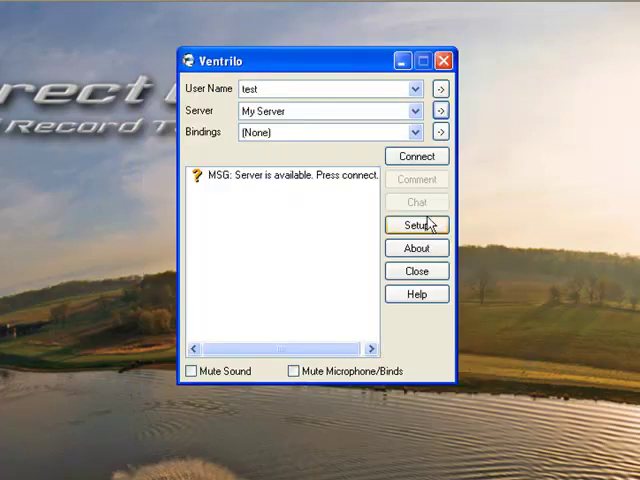
left_click(416, 156)
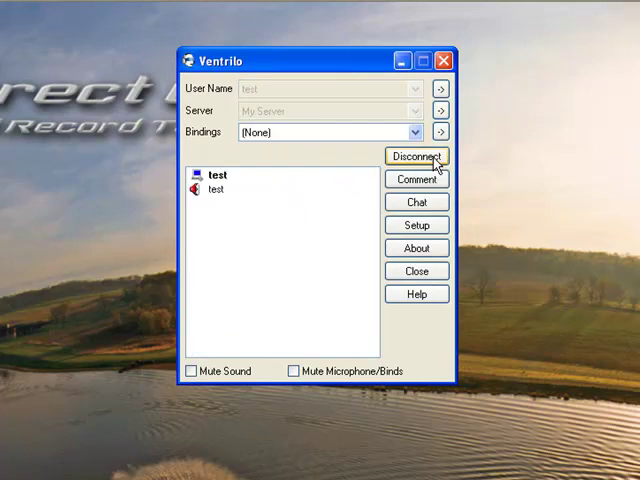
mouse_move(253, 197)
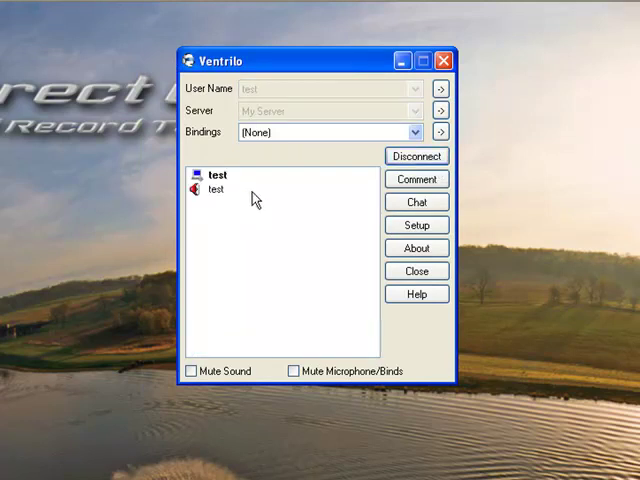
Log in as server admin from the test user's menu with the admin password
right_click(213, 175)
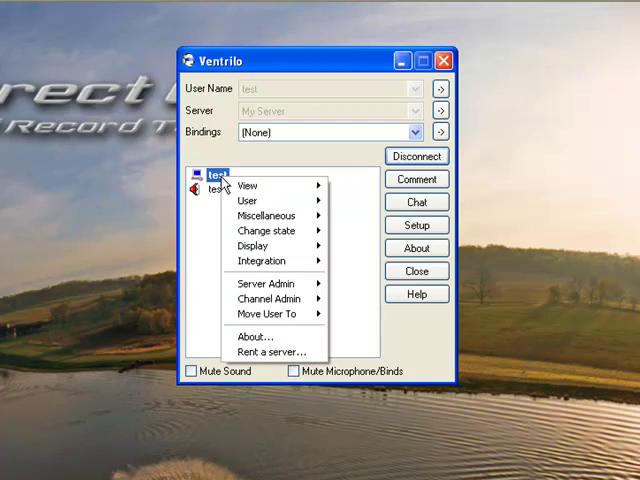
mouse_move(270, 283)
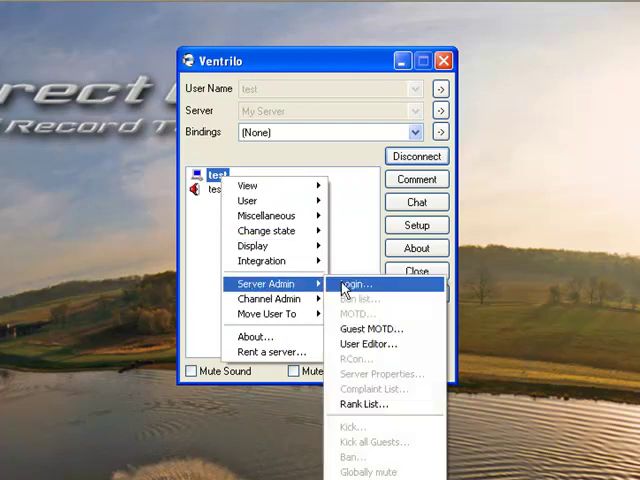
left_click(352, 284)
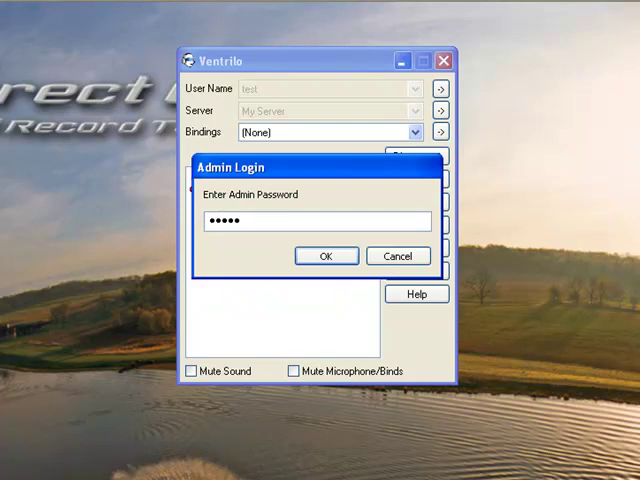
left_click(326, 256)
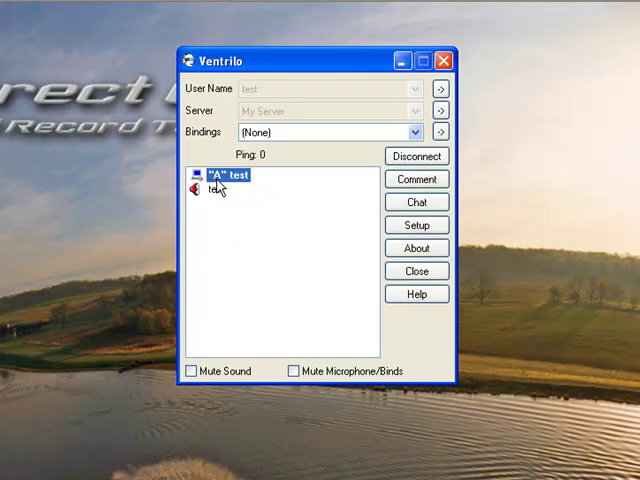
right_click(215, 191)
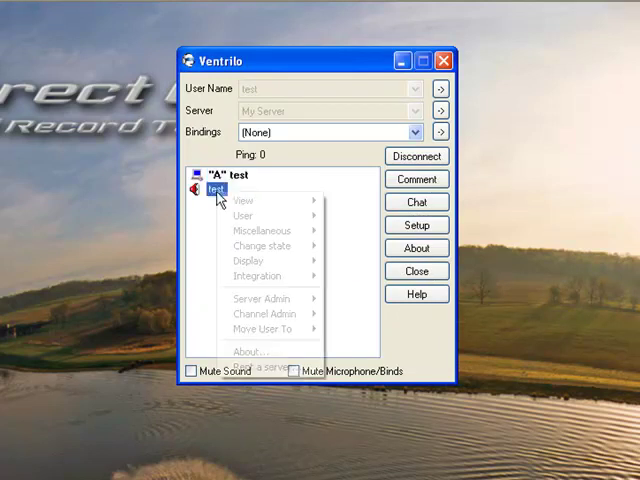
left_click(265, 299)
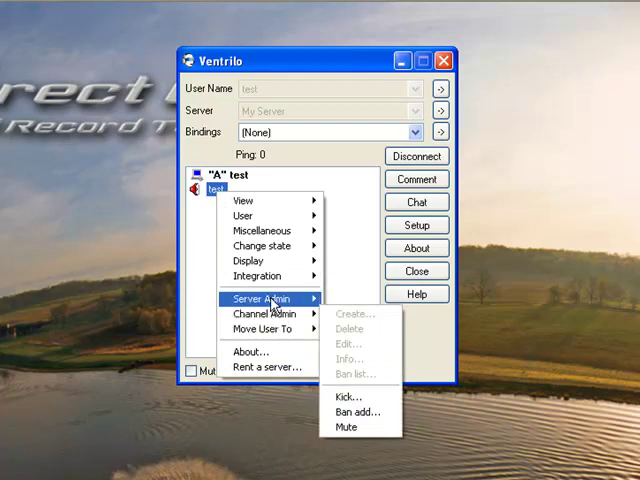
mouse_move(265, 314)
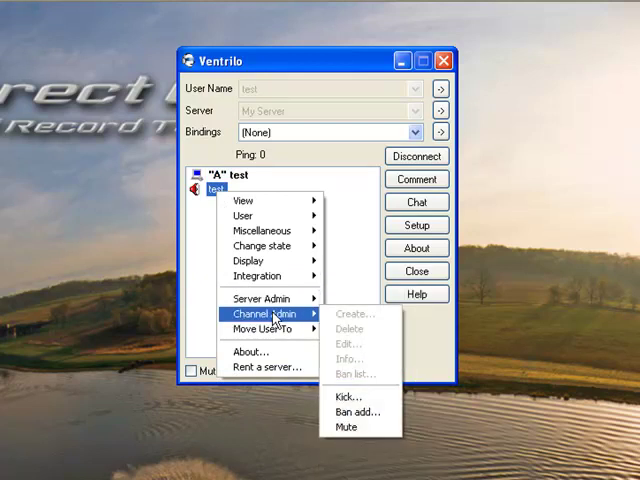
mouse_move(268, 299)
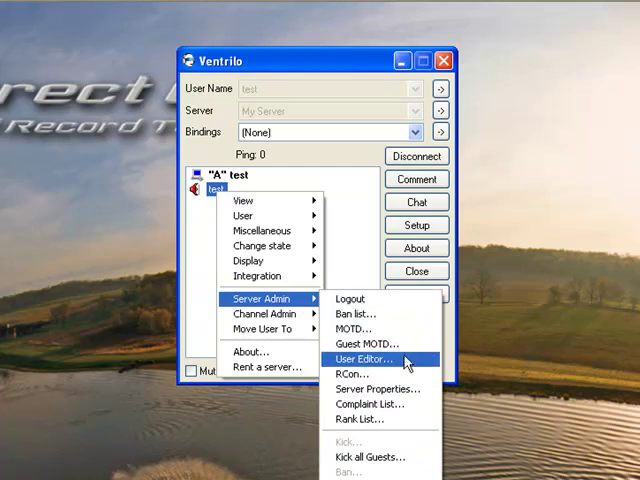
mouse_move(378, 388)
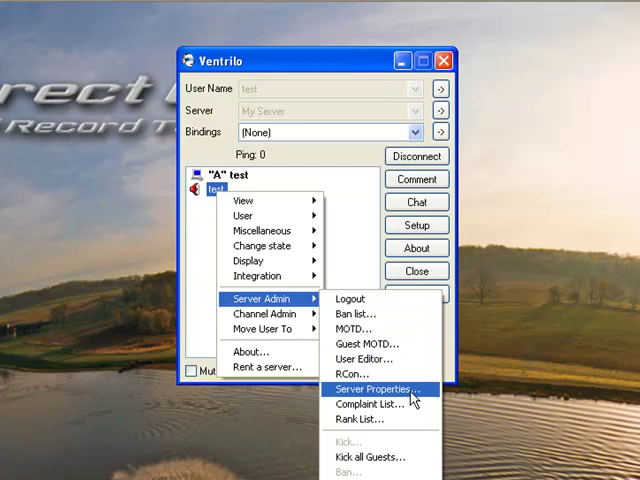
mouse_move(375, 457)
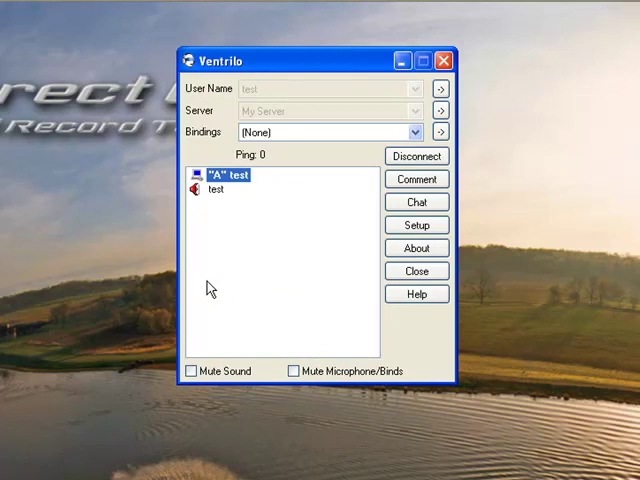
mouse_move(230, 203)
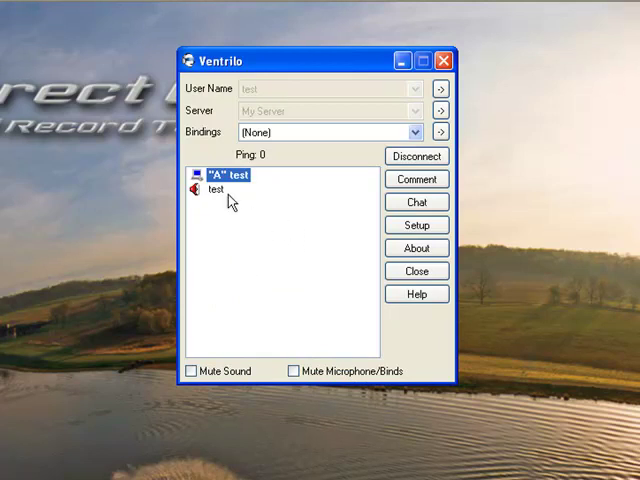
mouse_move(221, 193)
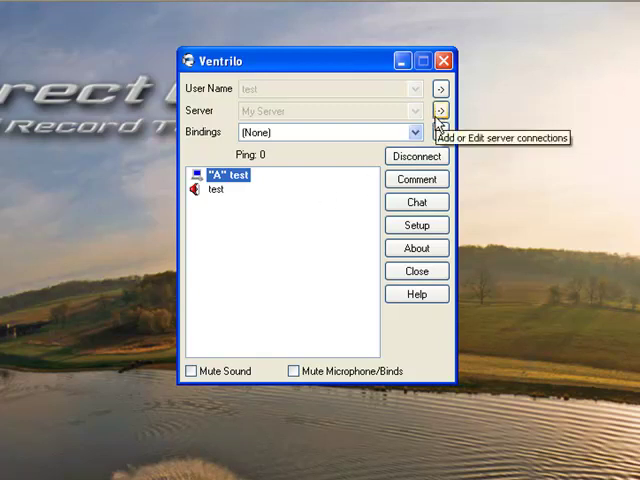
mouse_move(439, 112)
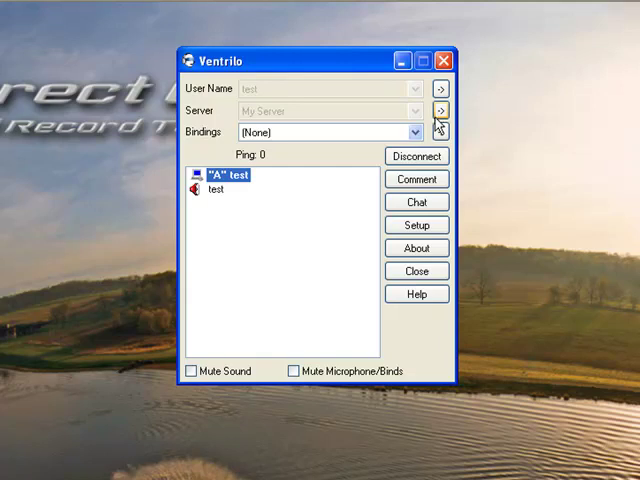
mouse_move(405, 120)
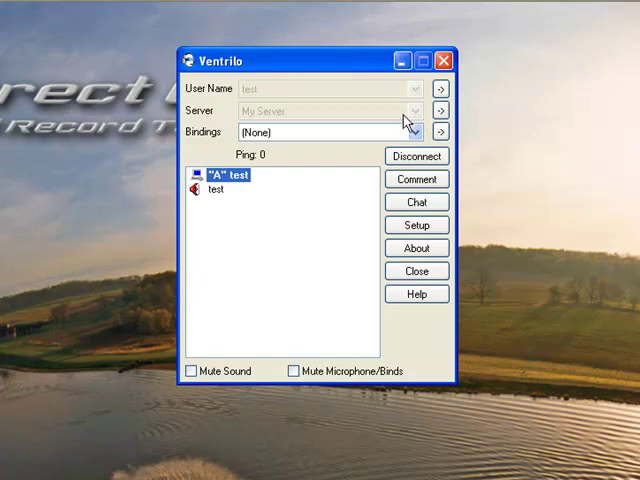
mouse_move(388, 120)
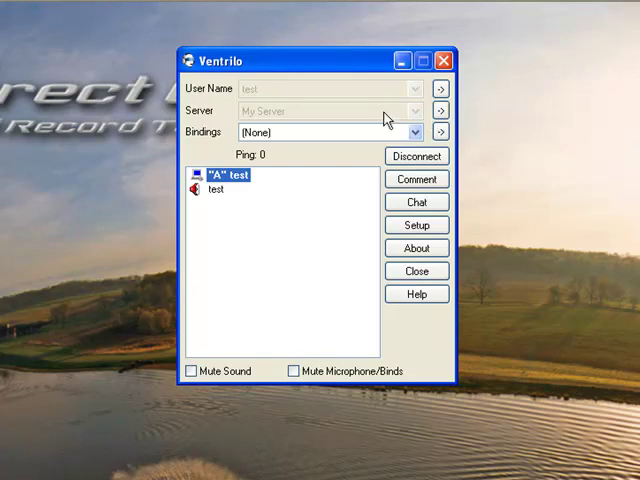